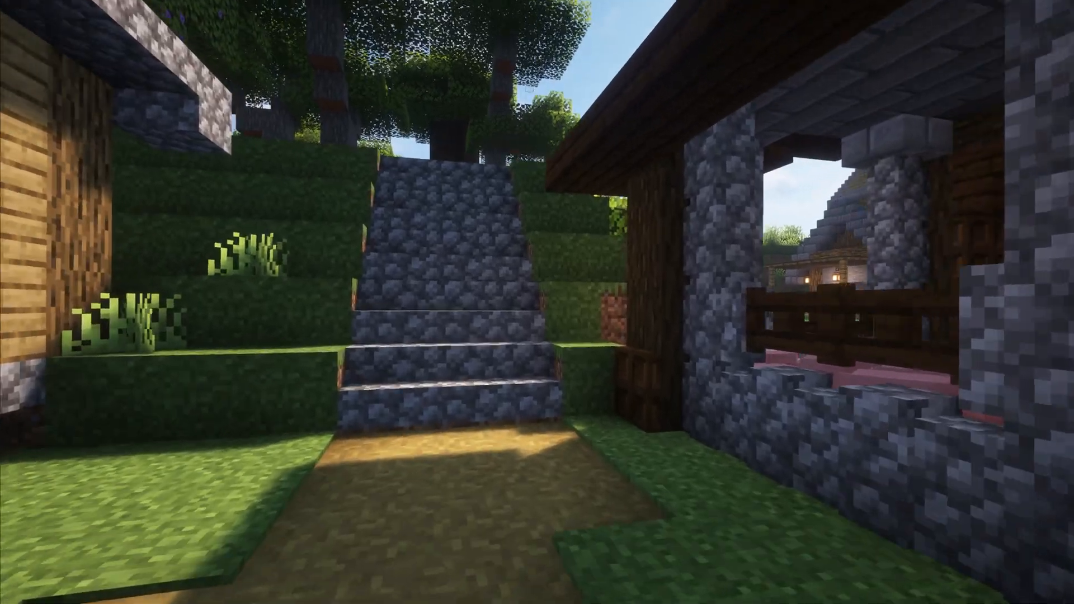
{"action": "mouse_move", "coordinate": [537, 302]}
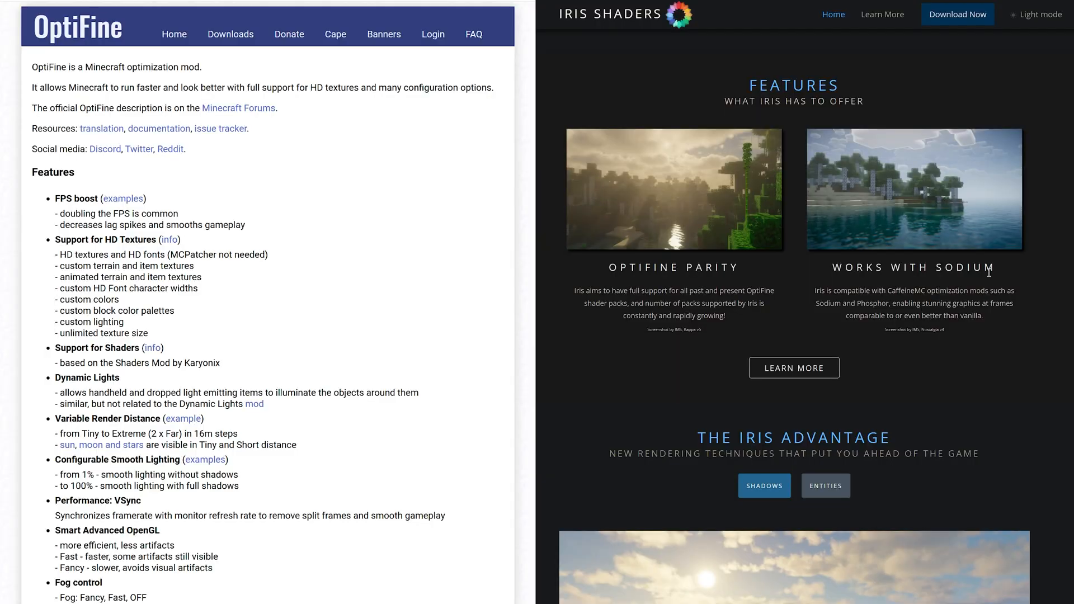
Scroll through the MakeUp - Ultra Fast project description in CurseForge.
{"action": "scroll", "scroll_direction": "down", "scroll_amount": 3}
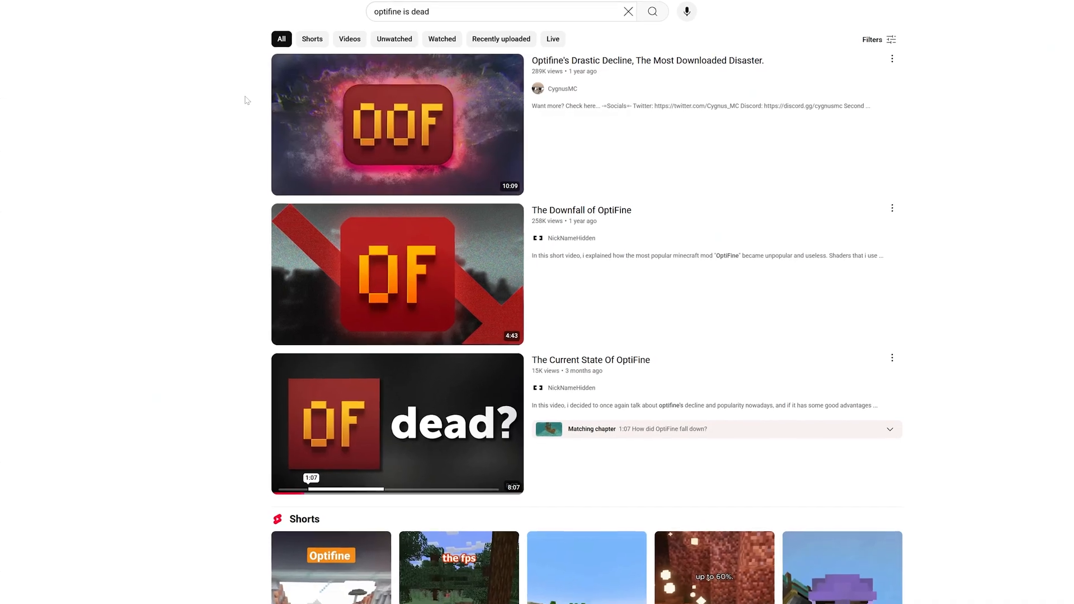
{"action": "scroll", "scroll_direction": "down", "scroll_amount": 3}
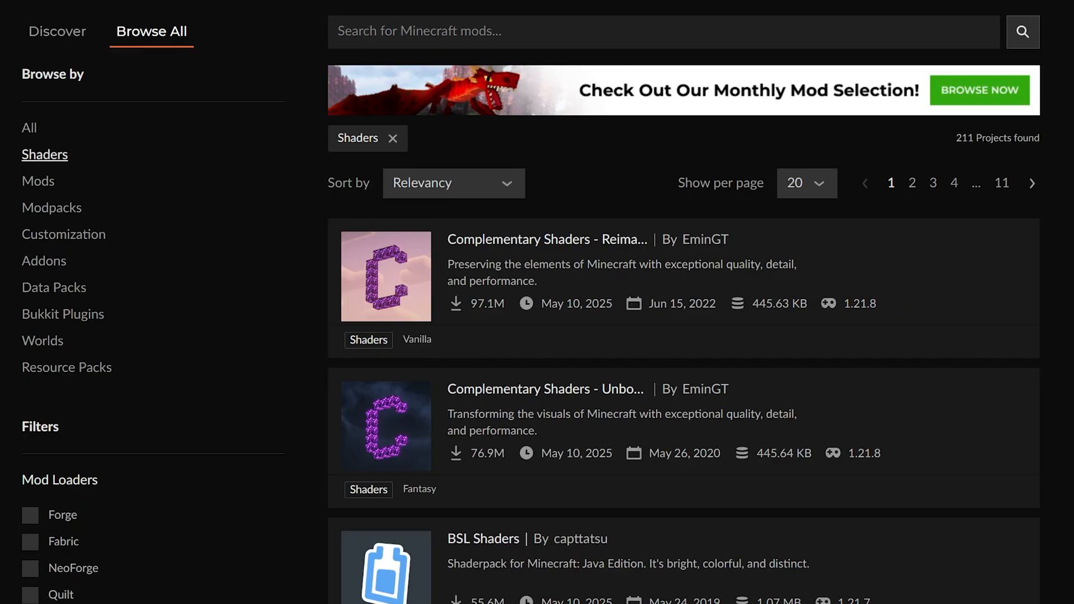
{"action": "scroll", "scroll_direction": "down", "scroll_amount": 3}
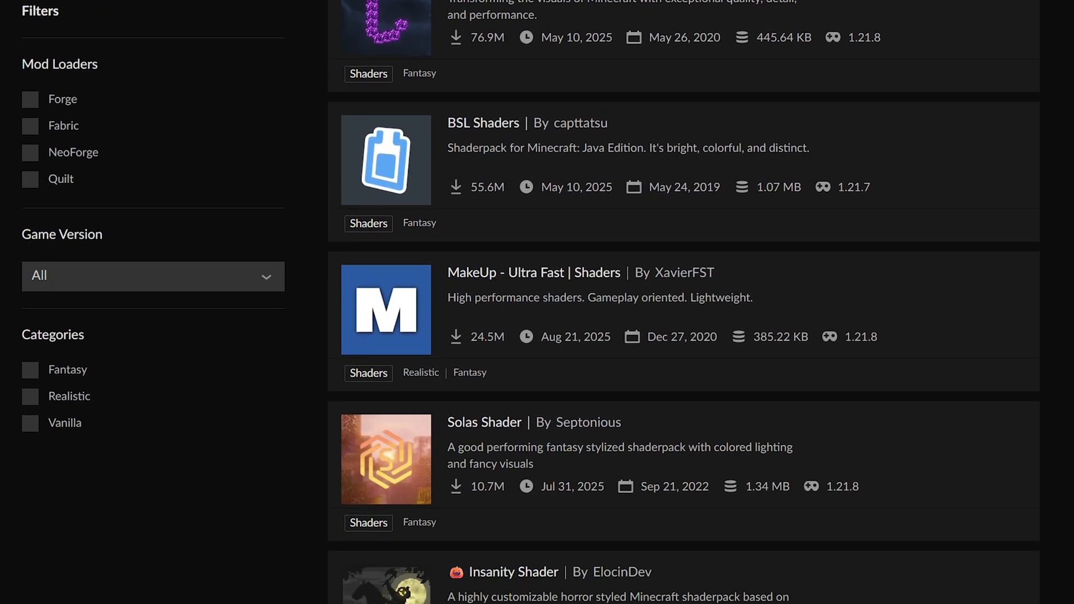
{"action": "scroll", "scroll_direction": "down", "scroll_amount": 3}
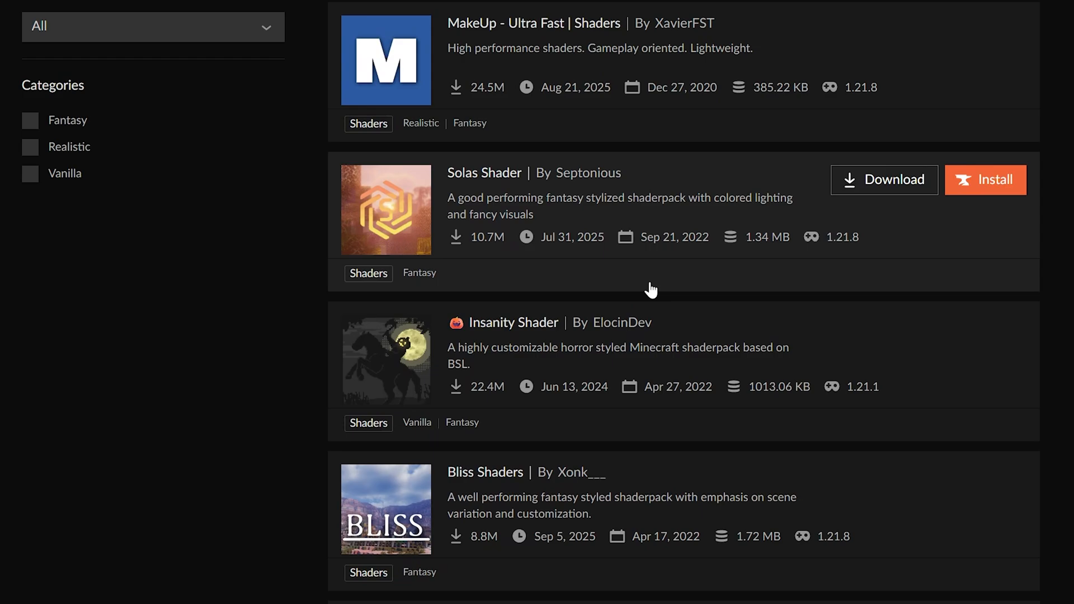
{"action": "scroll", "scroll_direction": "down", "scroll_amount": 3}
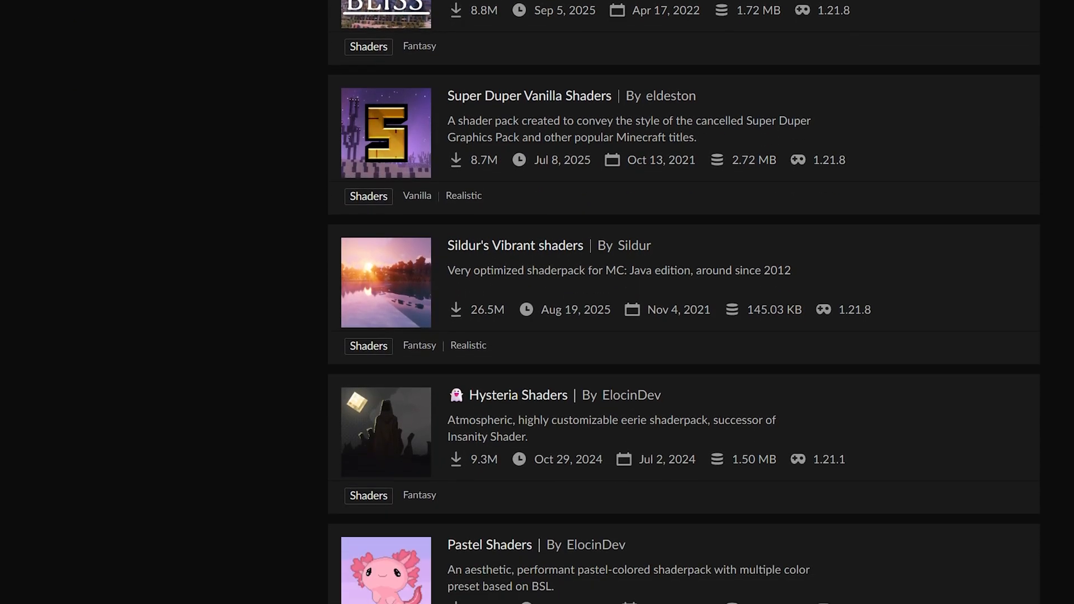
{"action": "scroll", "scroll_direction": "down", "scroll_amount": 3}
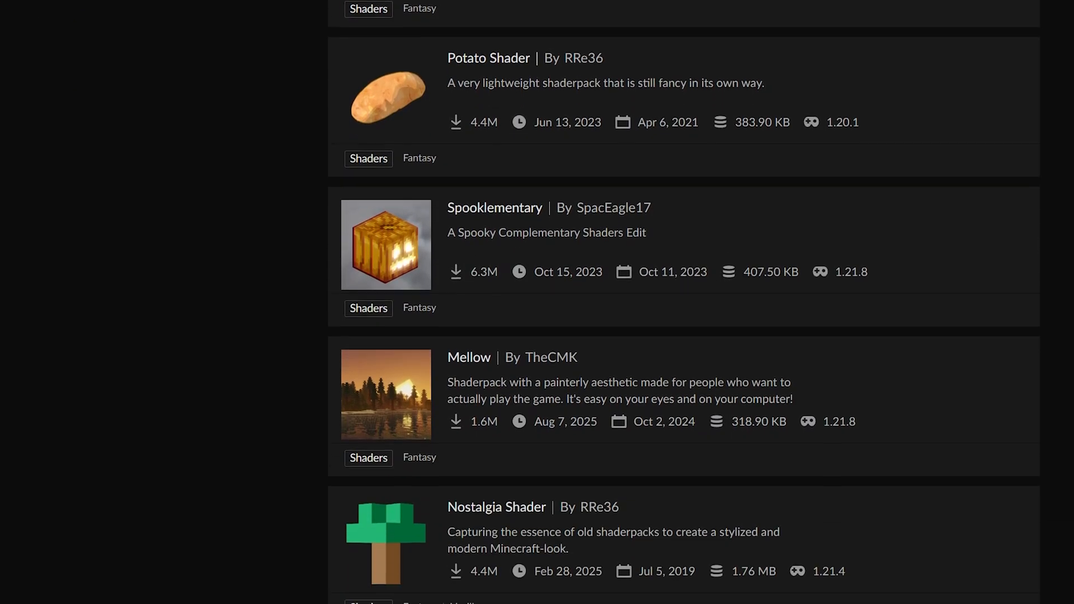
{"action": "scroll", "scroll_direction": "down", "scroll_amount": 3}
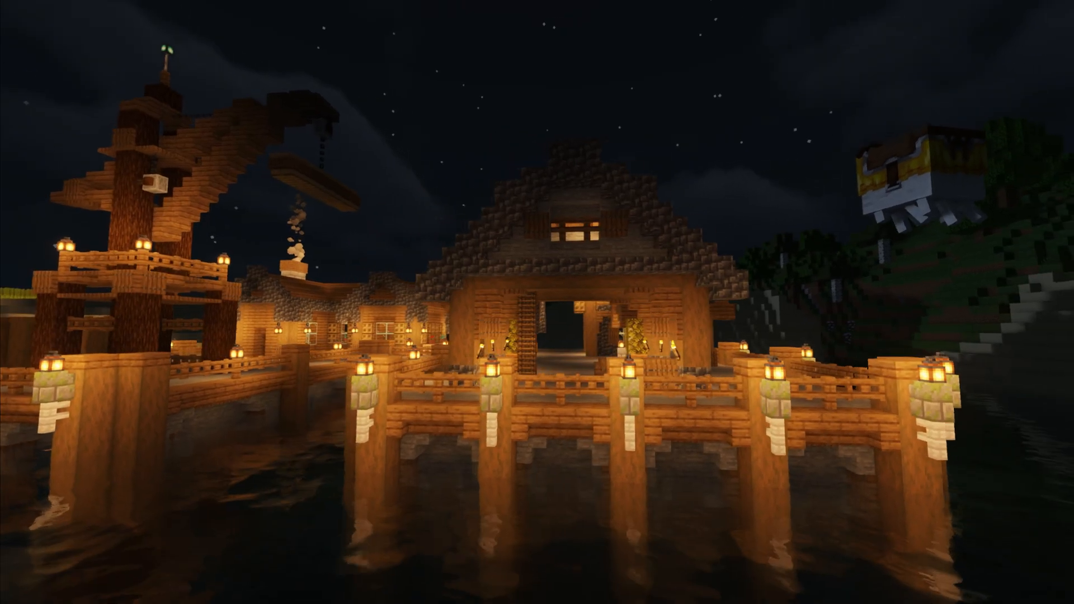
{"action": "scroll", "scroll_direction": "left", "scroll_amount": 3}
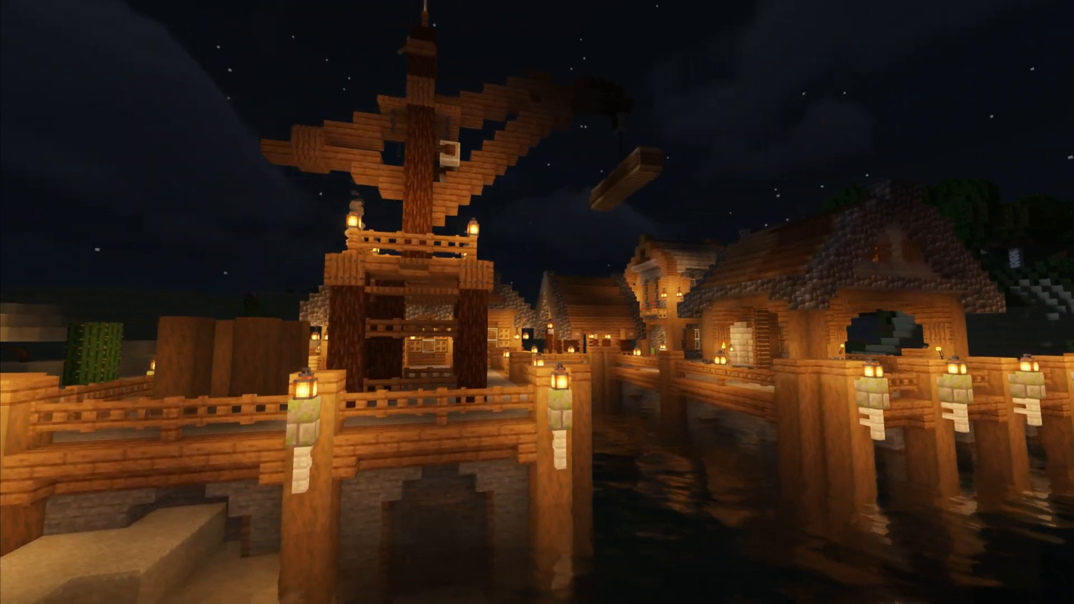
{"action": "mouse_move", "coordinate": [537, 302]}
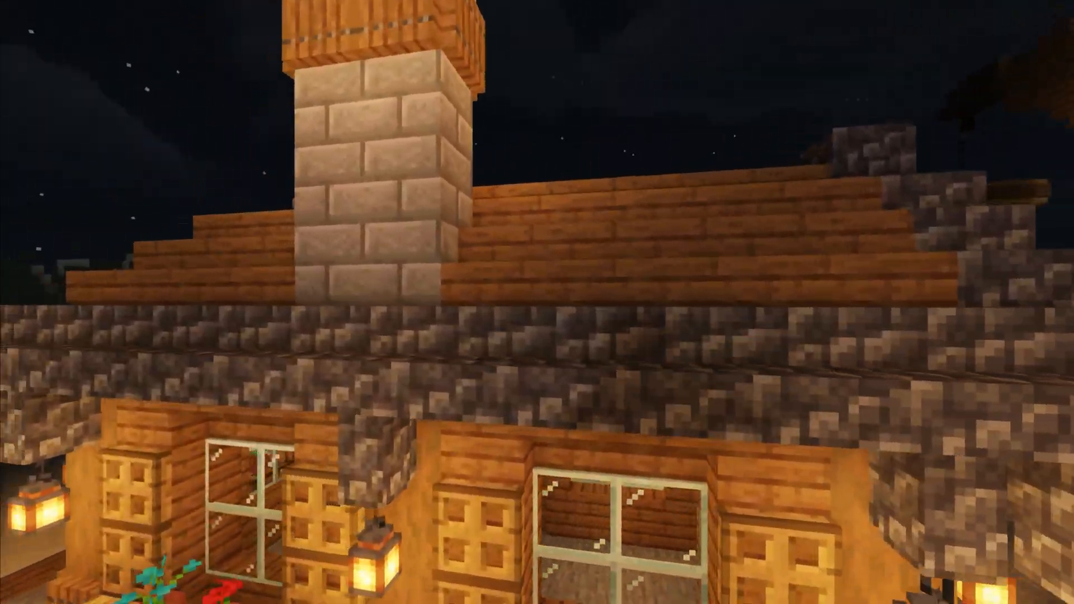
{"action": "scroll", "scroll_direction": "down", "scroll_amount": 3}
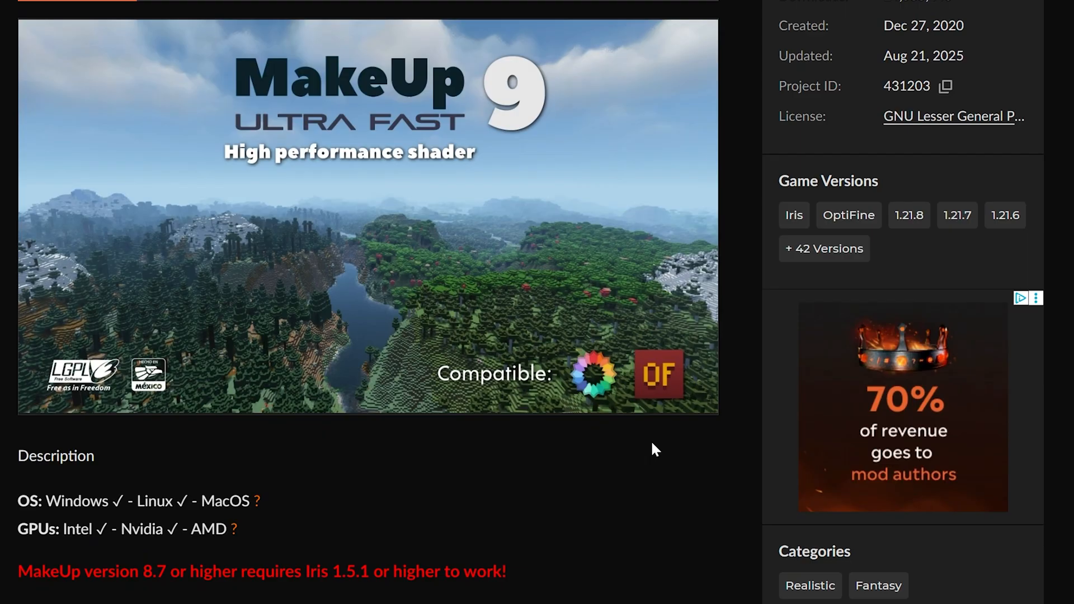
{"action": "scroll", "scroll_direction": "down", "scroll_amount": 3}
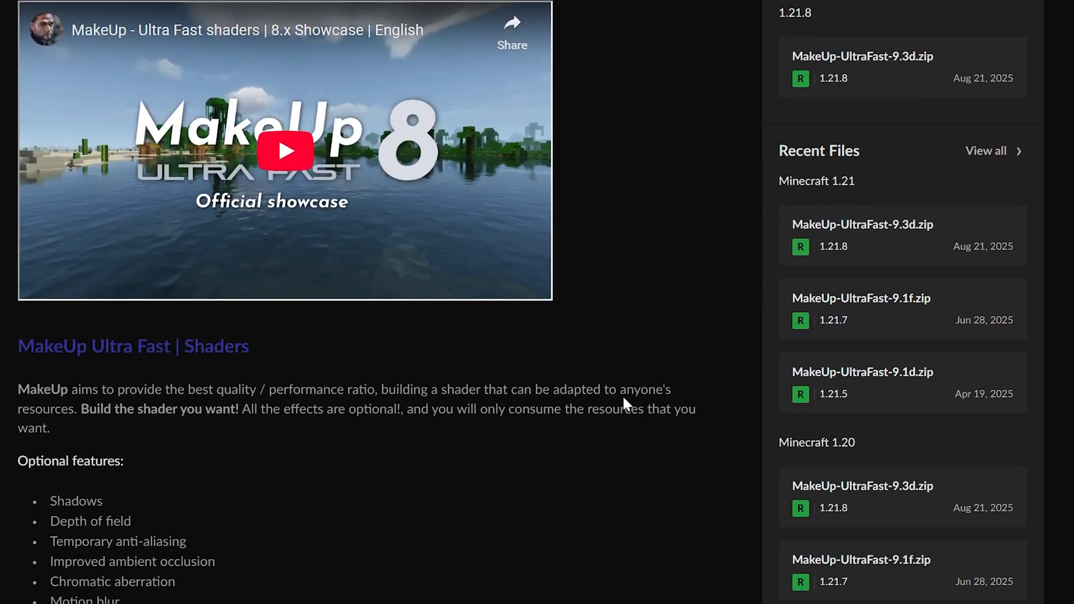
{"action": "scroll", "scroll_direction": "down", "scroll_amount": 3}
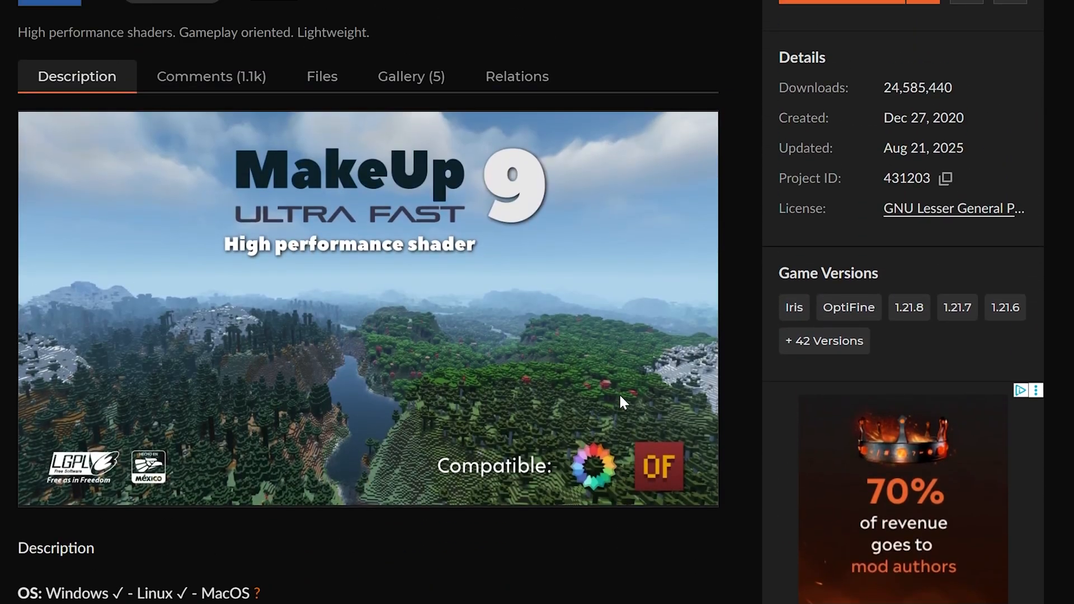
Show the pack's Gallery (5) tab with its five screenshots.
{"action": "left_click", "coordinate": [411, 77]}
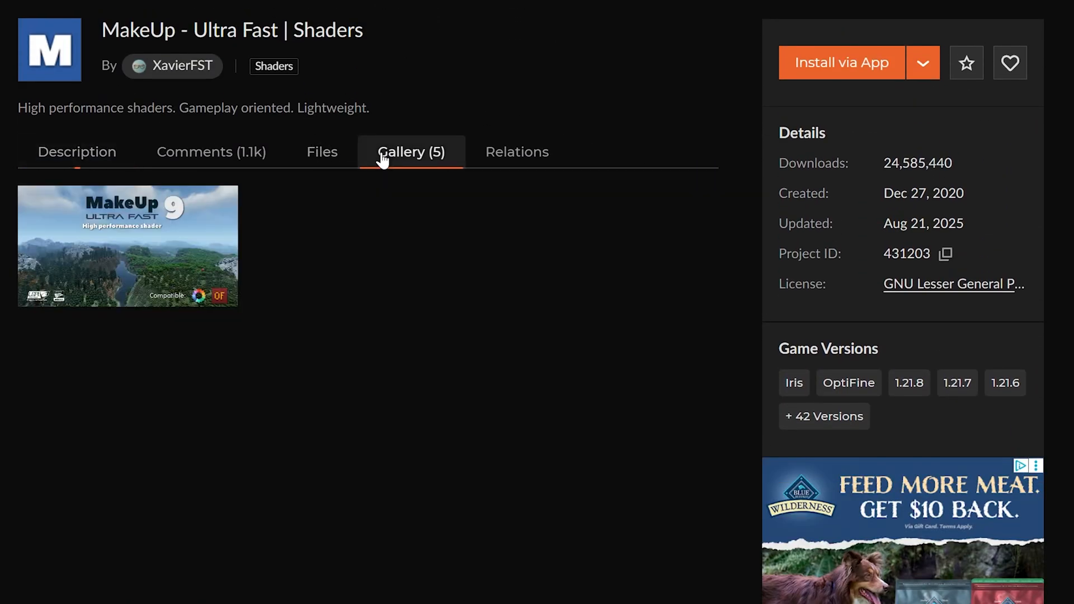
{"action": "left_click", "coordinate": [412, 151]}
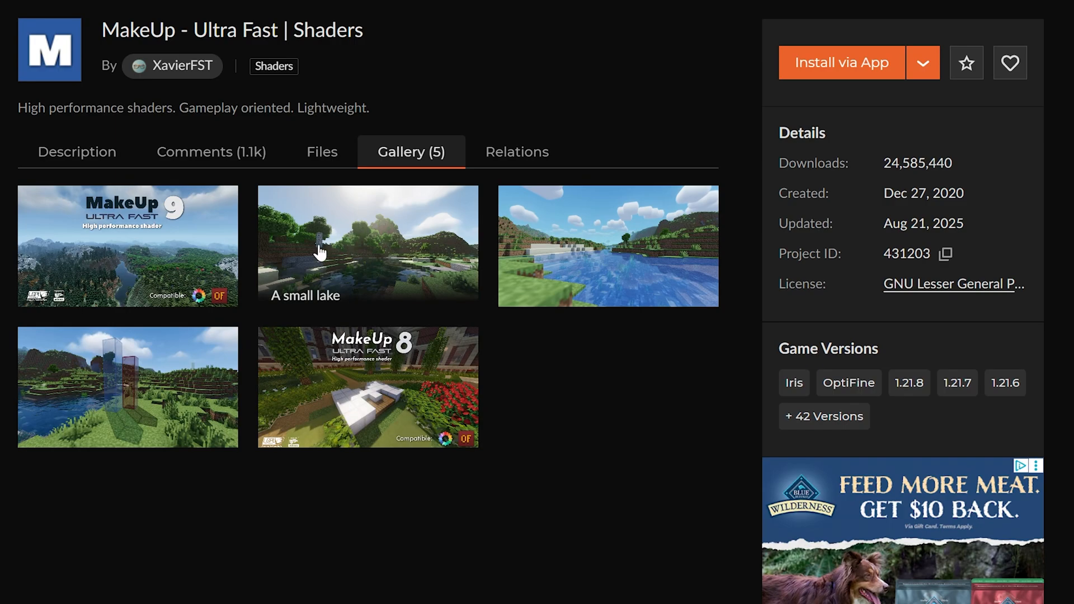
{"action": "left_click", "coordinate": [367, 245]}
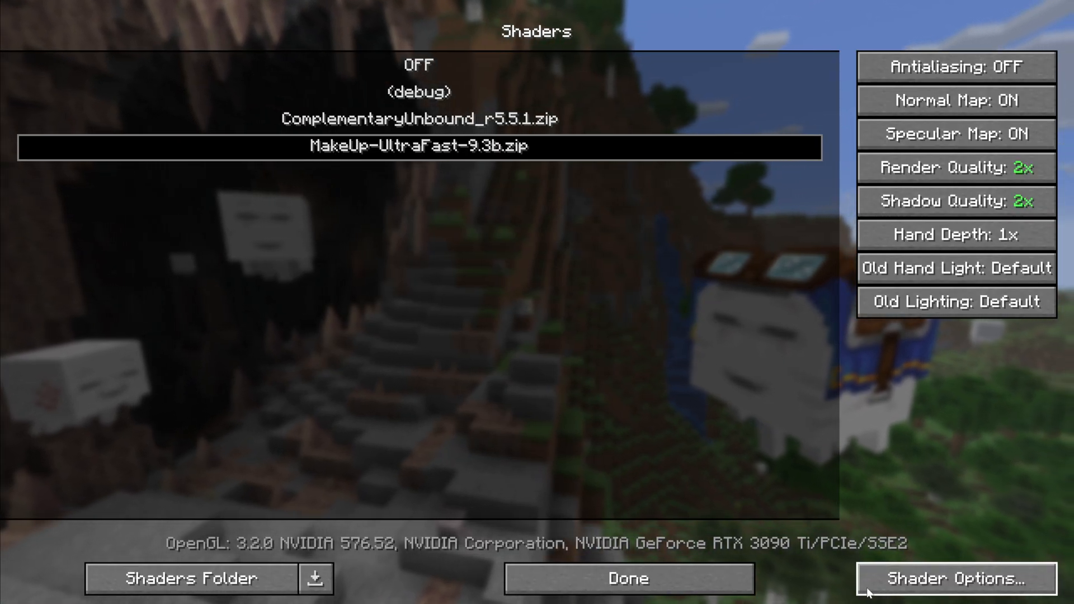
In MakeUp-UltraFast's shader settings, cycle the profile through No effects and Extreme+, ending on Low.
{"action": "left_click", "coordinate": [955, 580]}
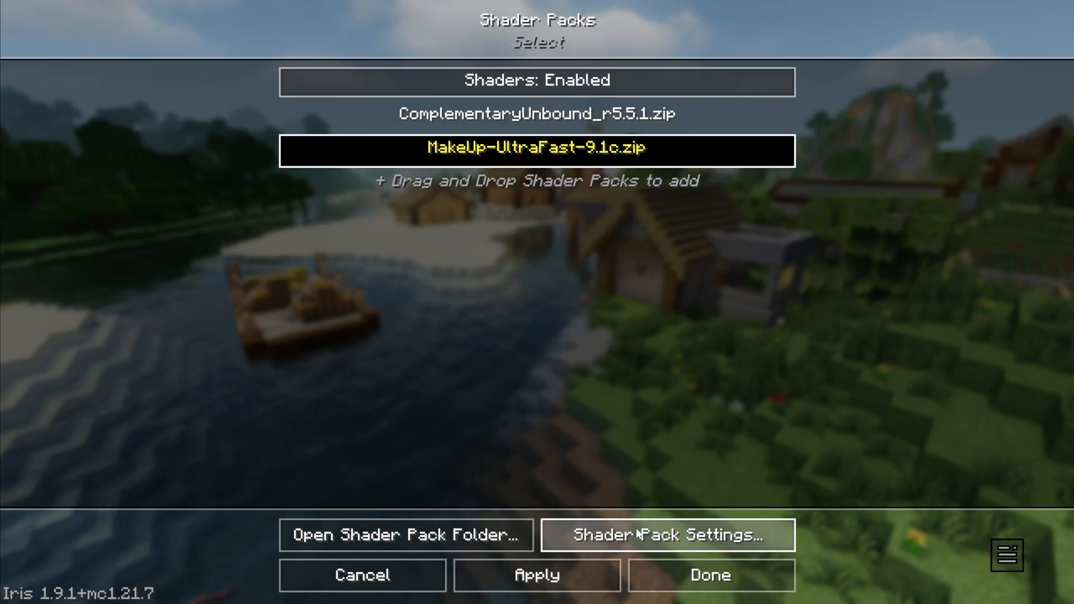
{"action": "left_click", "coordinate": [673, 535]}
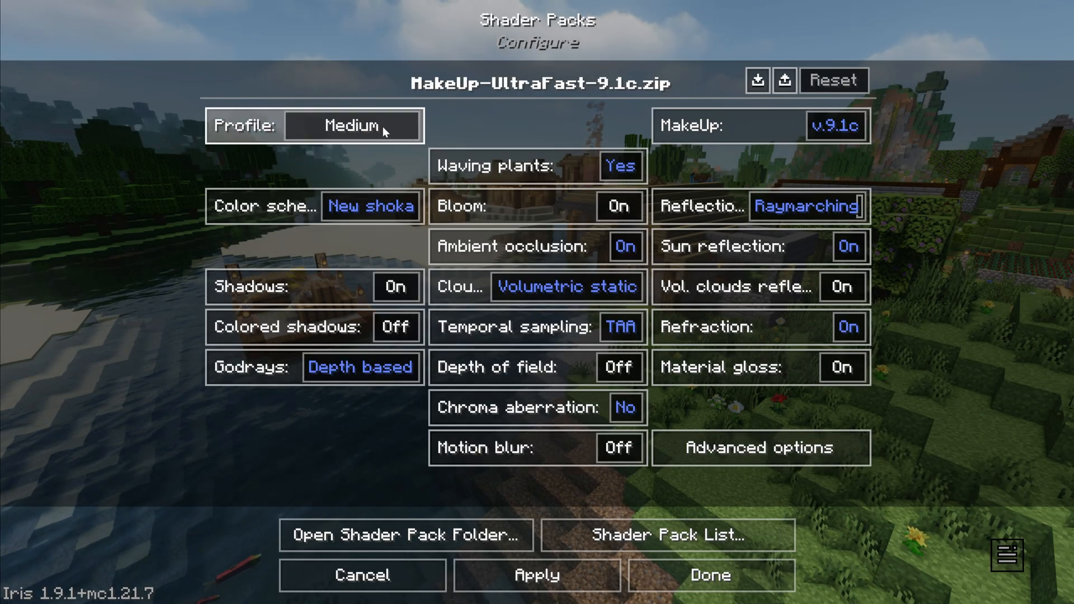
{"action": "left_click", "coordinate": [352, 125]}
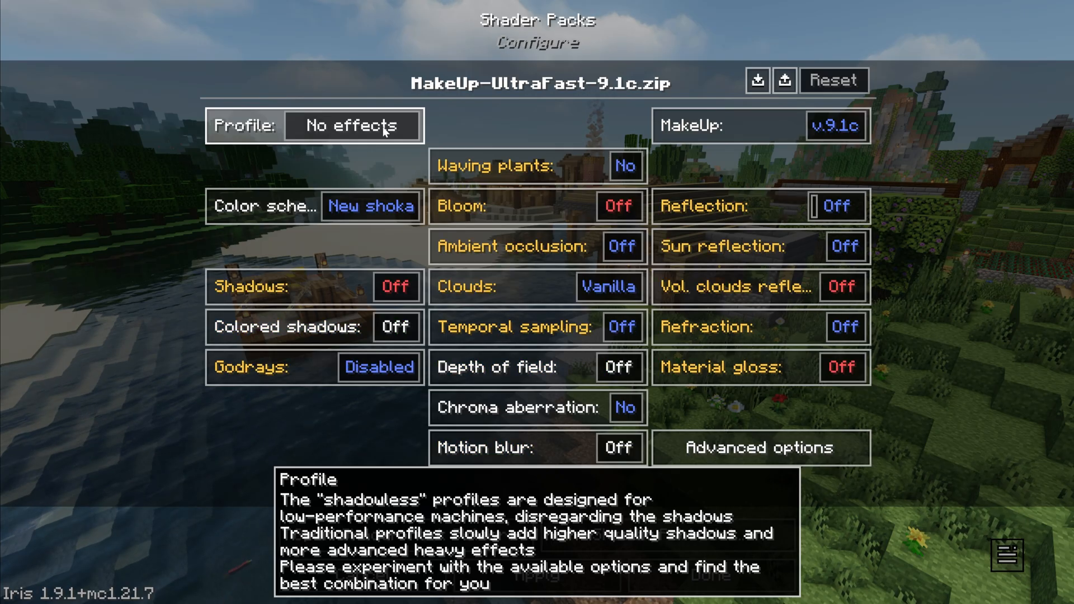
{"action": "left_click", "coordinate": [352, 125]}
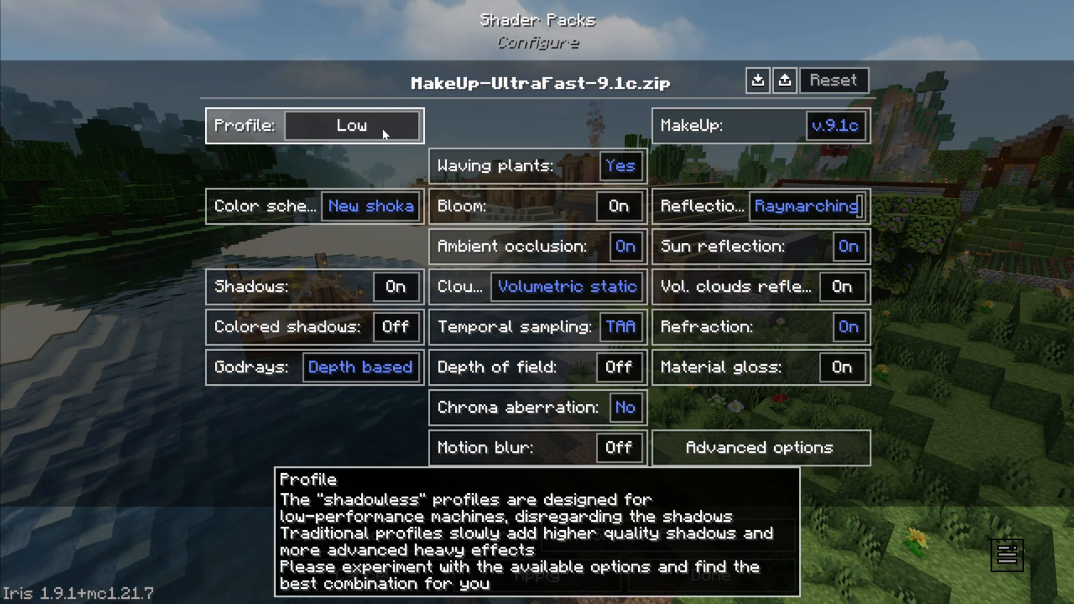
{"action": "left_click", "coordinate": [352, 126]}
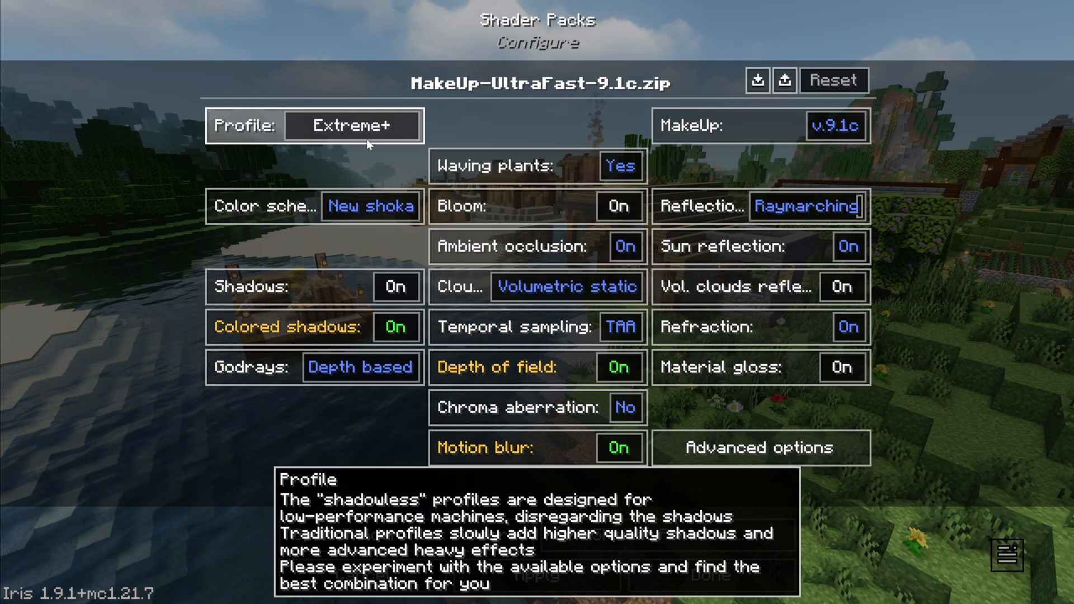
{"action": "left_click", "coordinate": [353, 126]}
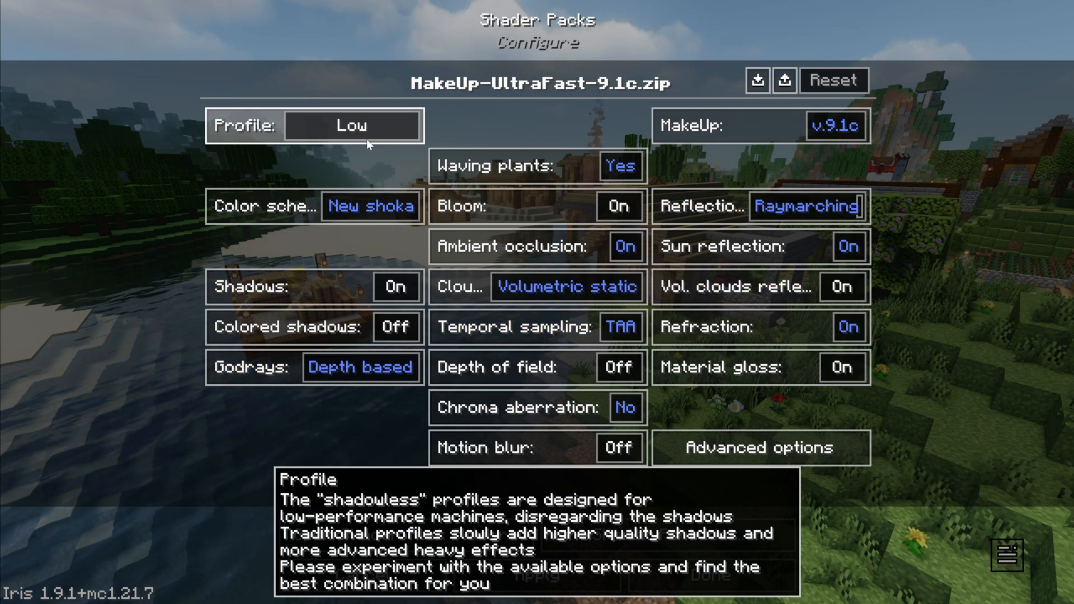
{"action": "mouse_move", "coordinate": [348, 177]}
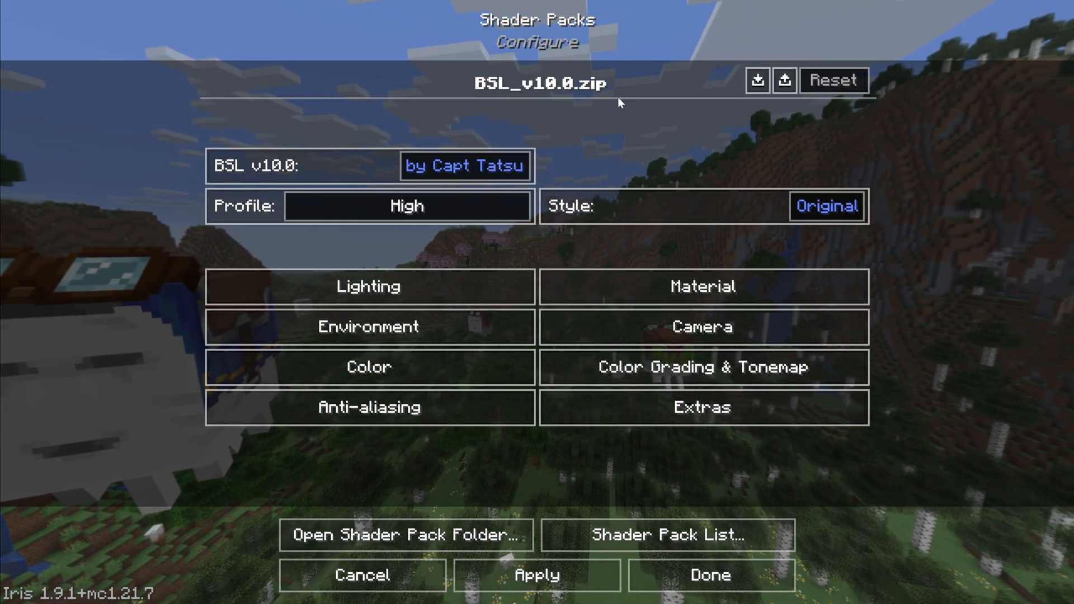
Cycle the BSL_v10.0 shader profile from High to Low, then to Ultra.
{"action": "left_click", "coordinate": [407, 206]}
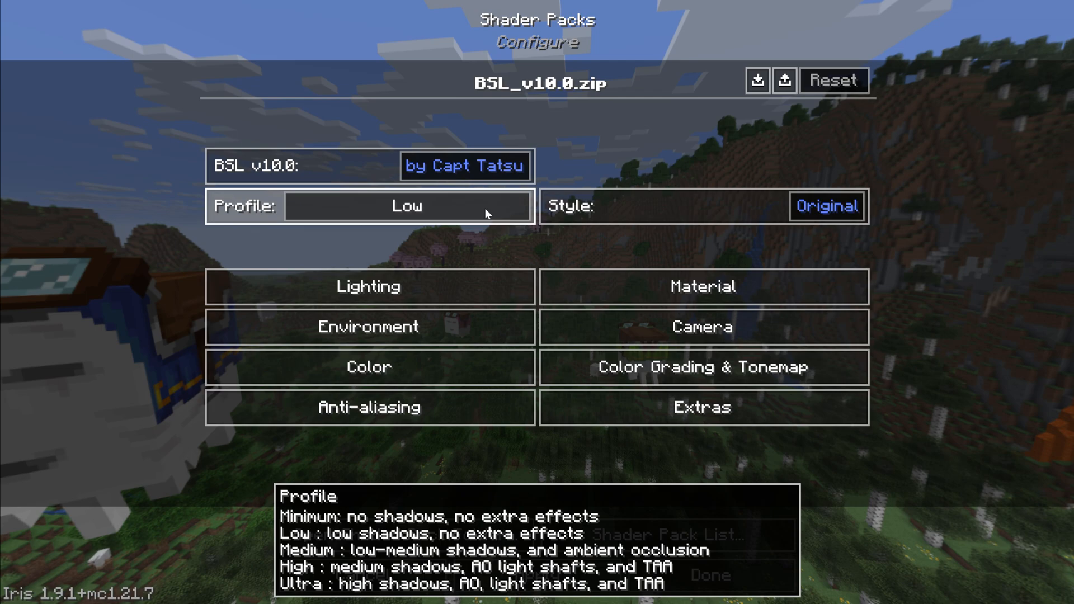
{"action": "left_click", "coordinate": [407, 206]}
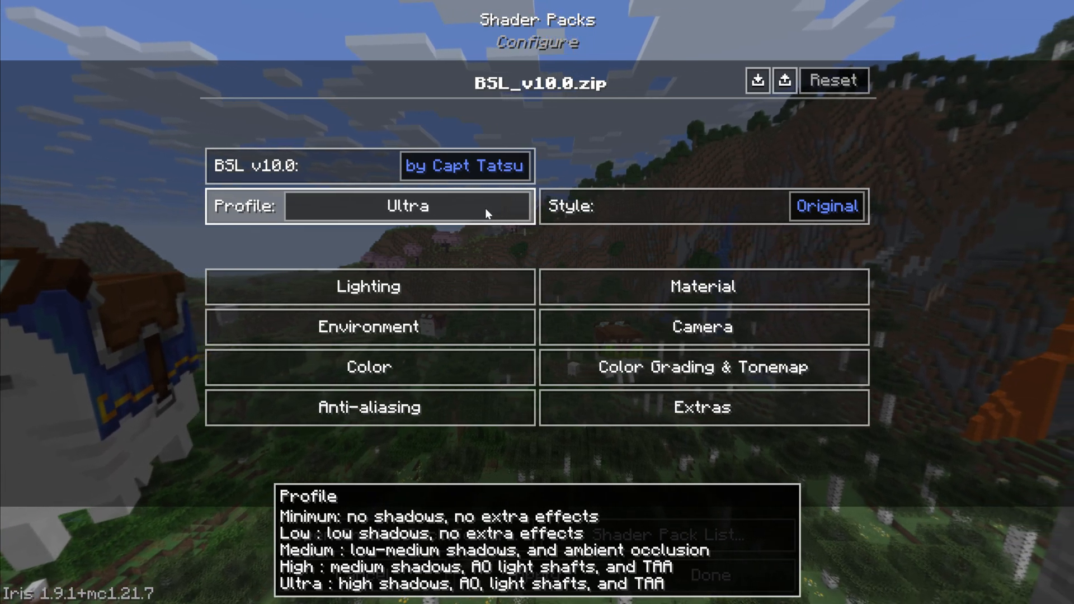
{"action": "left_click", "coordinate": [408, 206]}
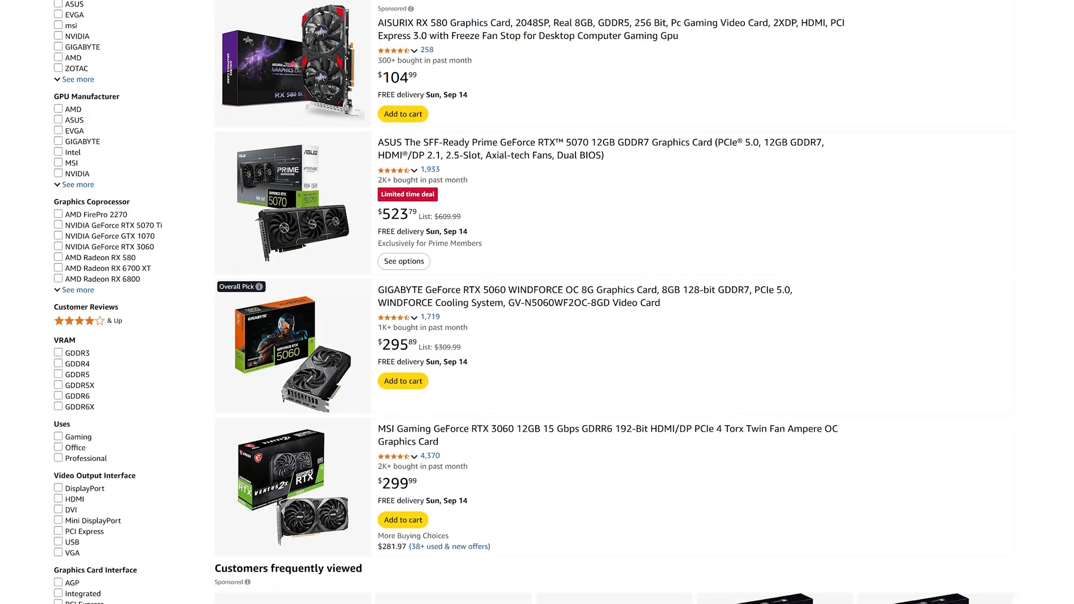
{"action": "scroll", "scroll_direction": "down", "scroll_amount": 3}
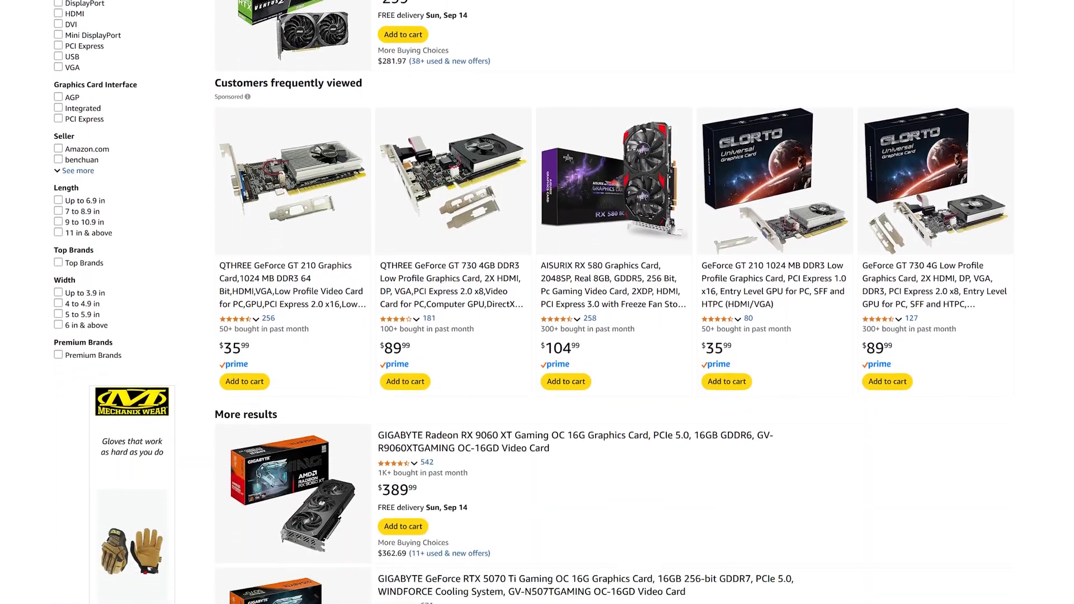
{"action": "scroll", "scroll_direction": "down", "scroll_amount": 3}
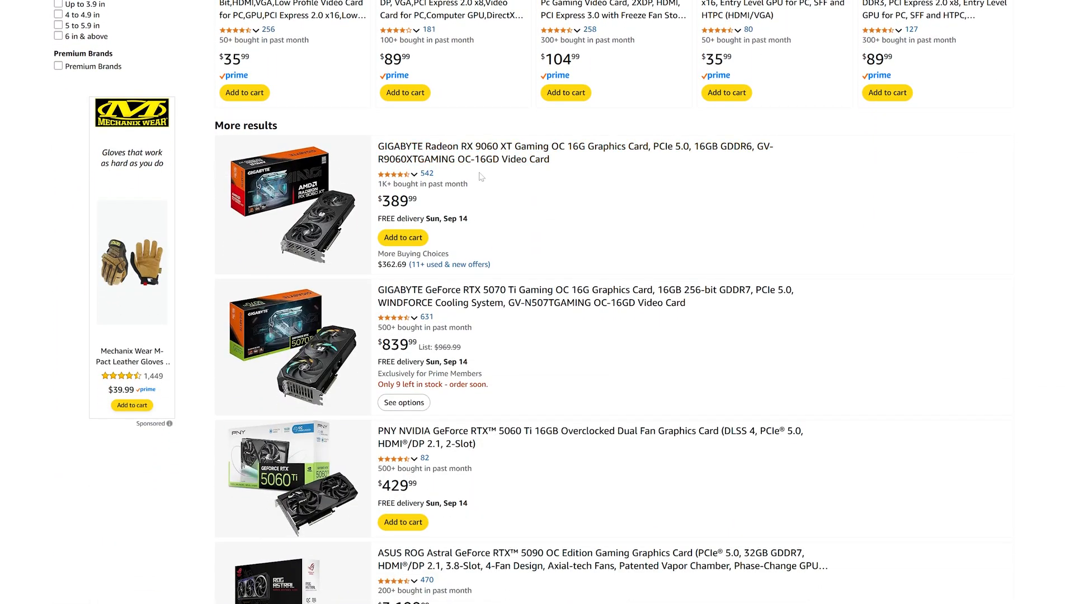
{"action": "mouse_move", "coordinate": [408, 303]}
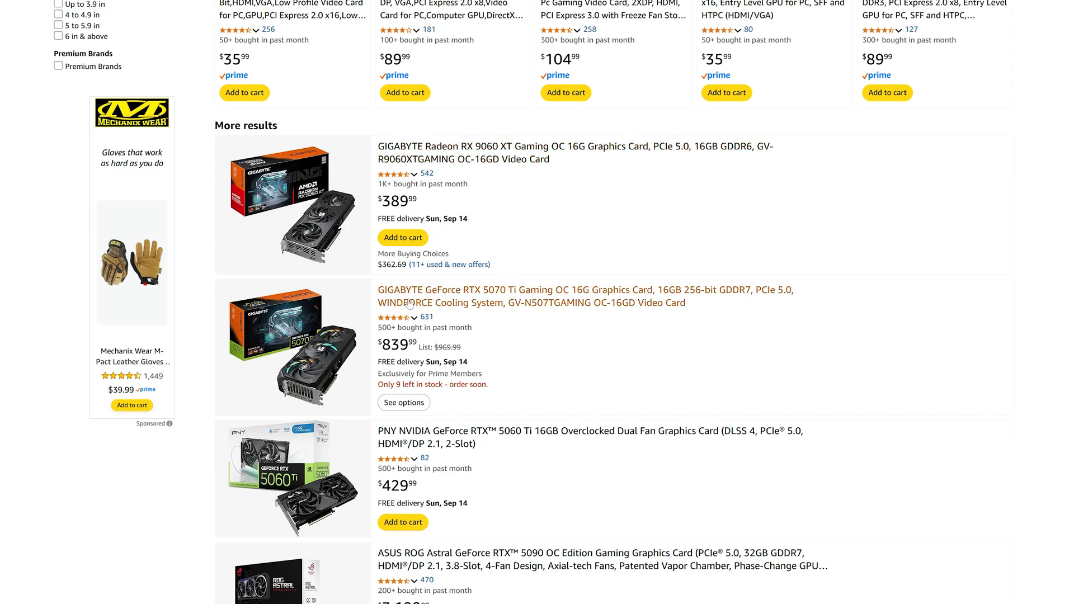
{"action": "scroll", "scroll_direction": "down", "scroll_amount": 3}
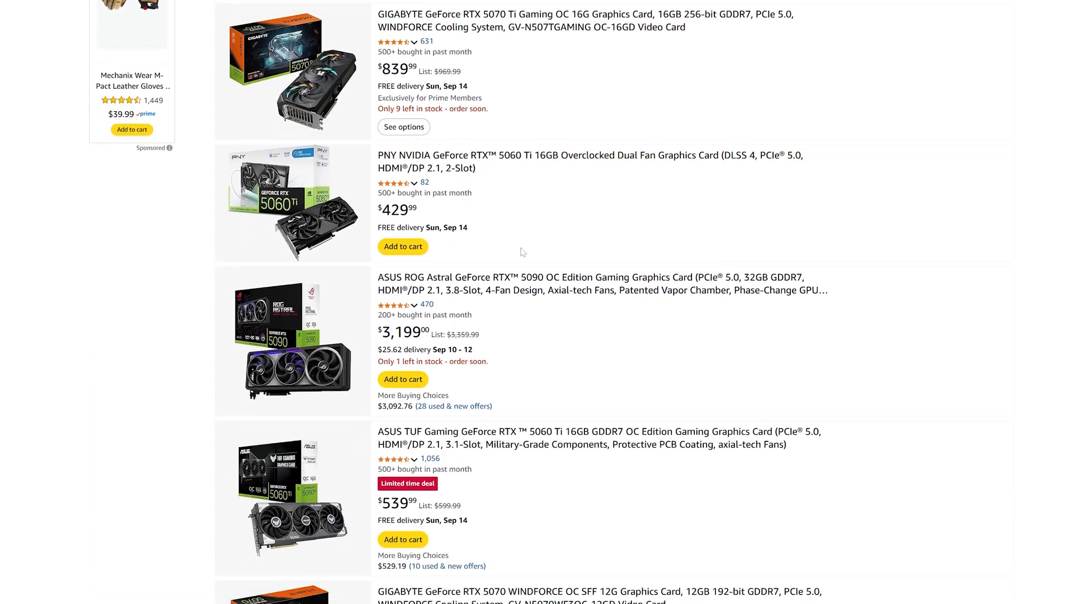
{"action": "scroll", "scroll_direction": "down", "scroll_amount": 3}
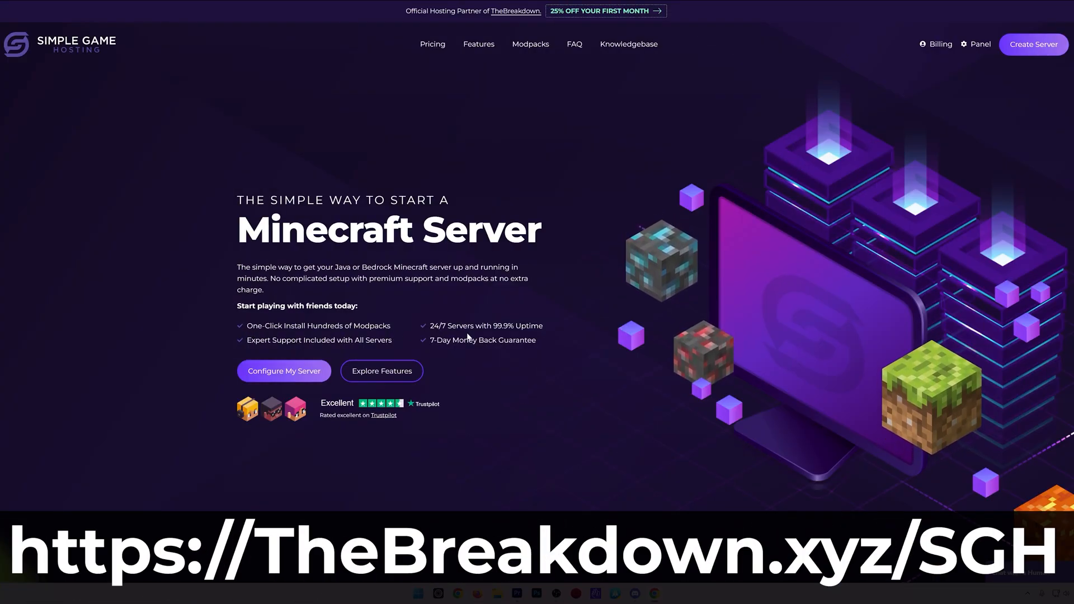
In the server panel's Modpacks & Versions installer, list the FTB modpacks and try another platform.
{"action": "scroll", "scroll_direction": "down", "scroll_amount": 3}
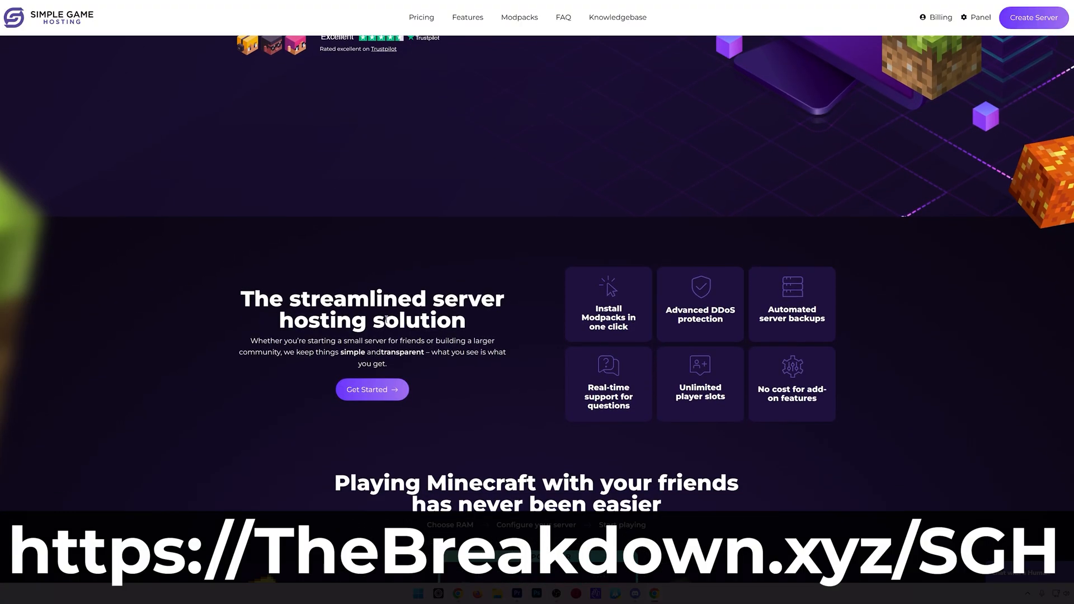
{"action": "mouse_move", "coordinate": [238, 311]}
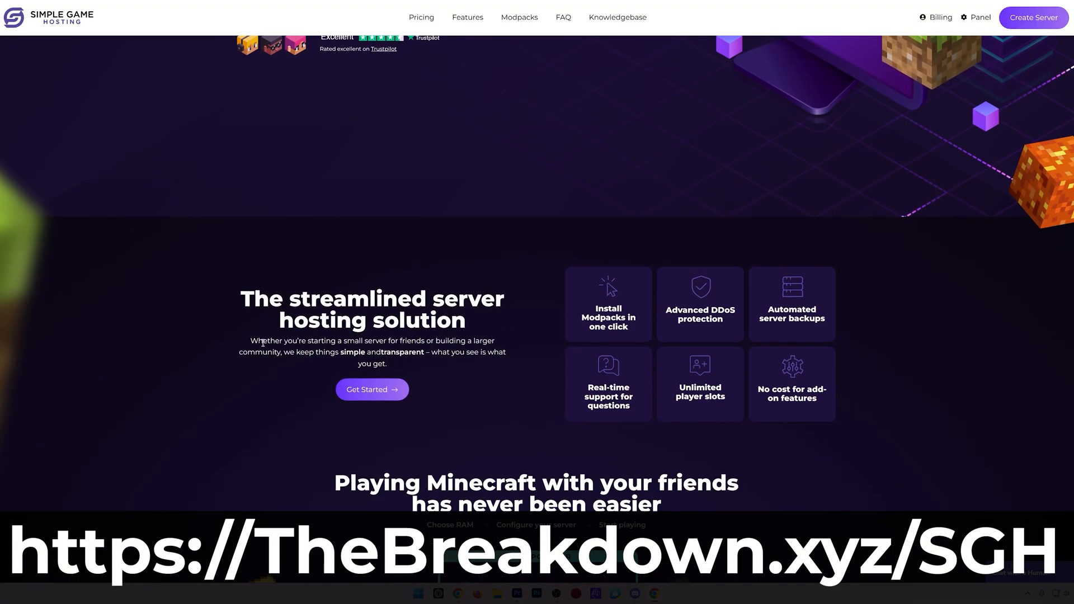
{"action": "mouse_move", "coordinate": [461, 402]}
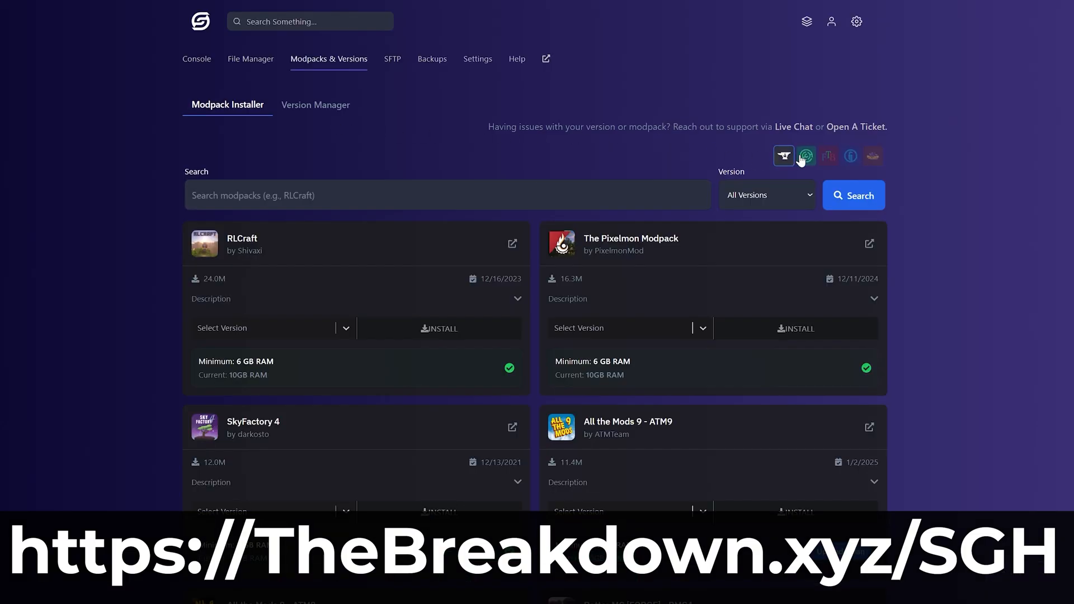
{"action": "left_click", "coordinate": [829, 156]}
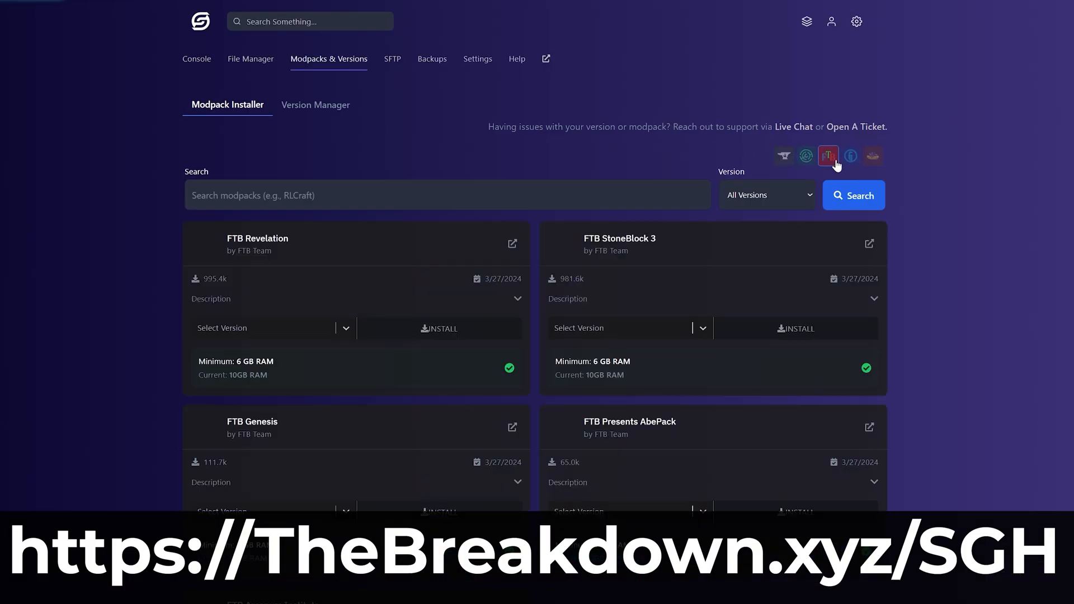
{"action": "left_click", "coordinate": [850, 155]}
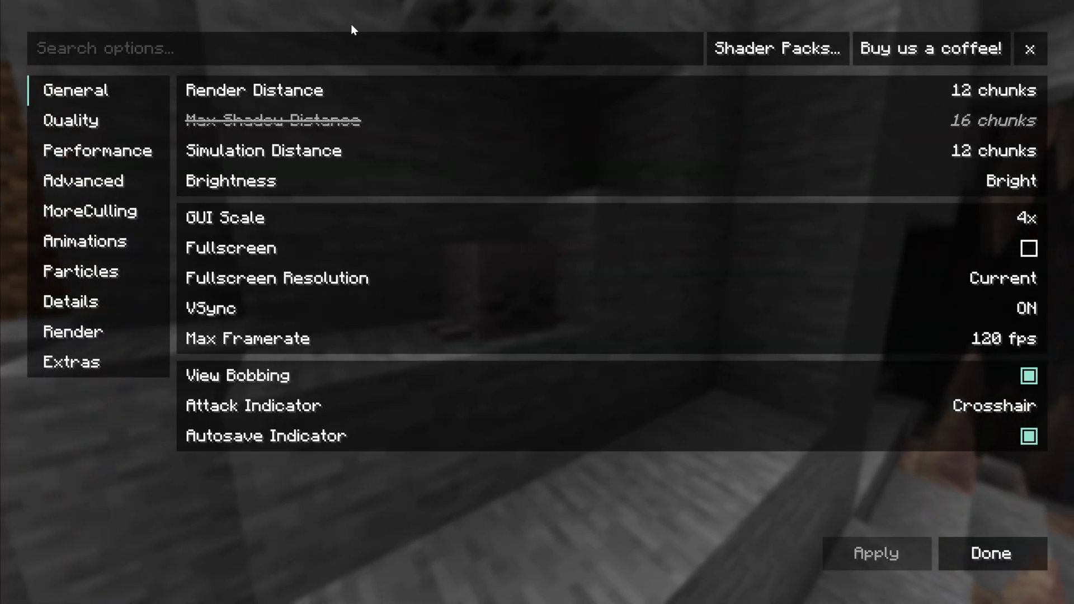
Apply a 5-chunk Simulation Distance, then uncheck All particles and apply.
{"action": "left_click_drag", "start_coordinate": [1014, 150], "coordinate": [887, 151]}
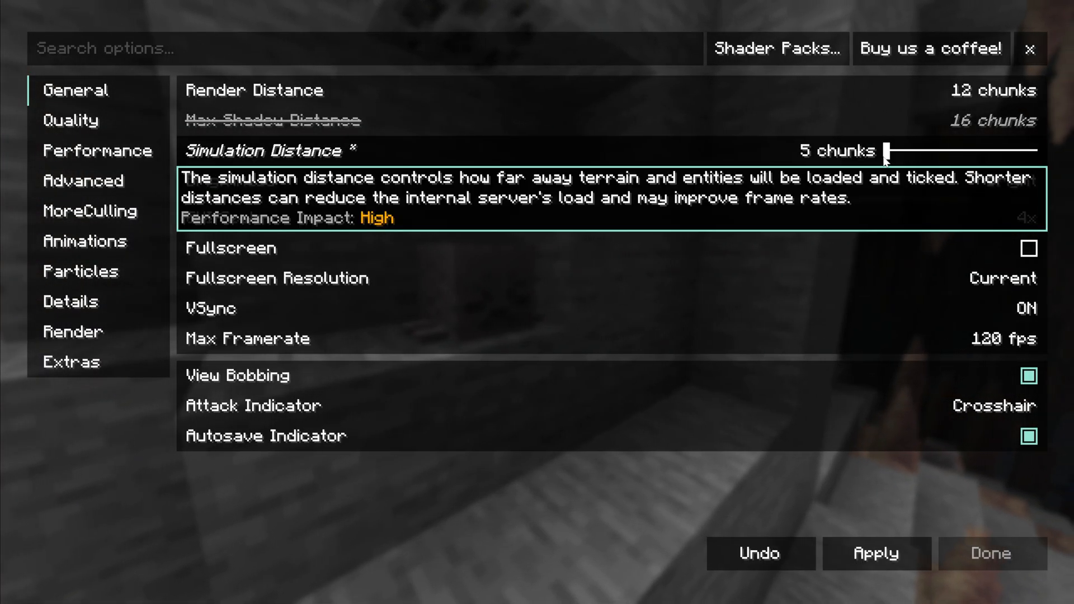
{"action": "left_click", "coordinate": [98, 151]}
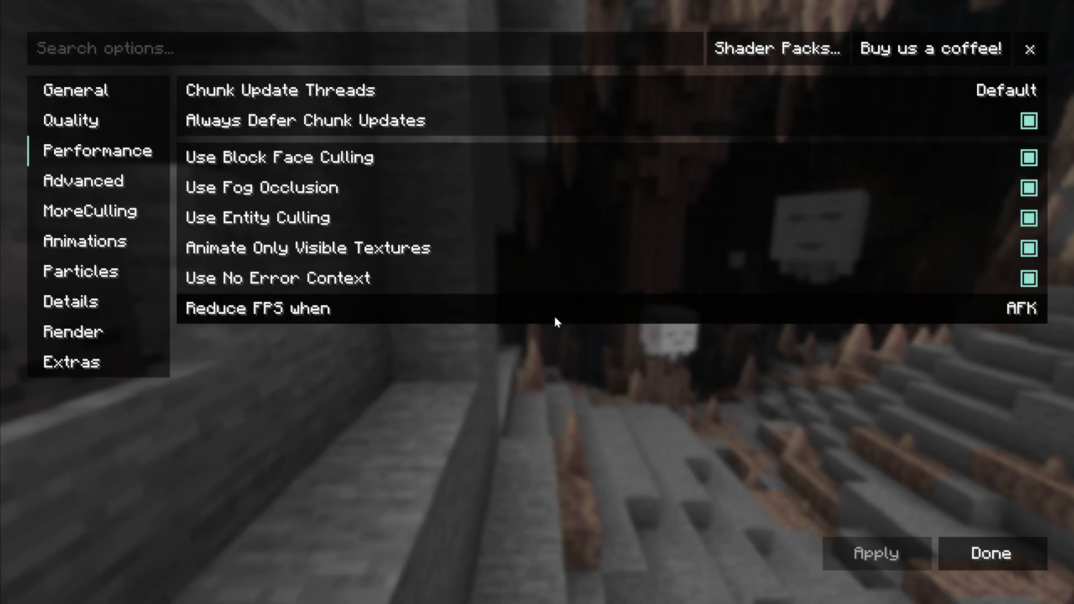
{"action": "left_click", "coordinate": [80, 271]}
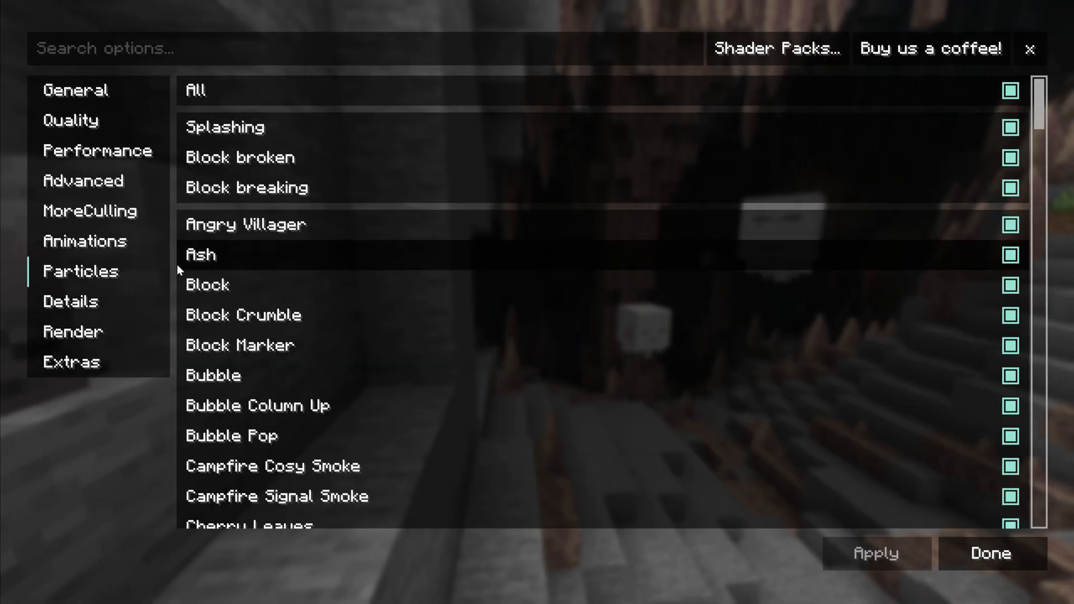
{"action": "left_click", "coordinate": [1012, 88]}
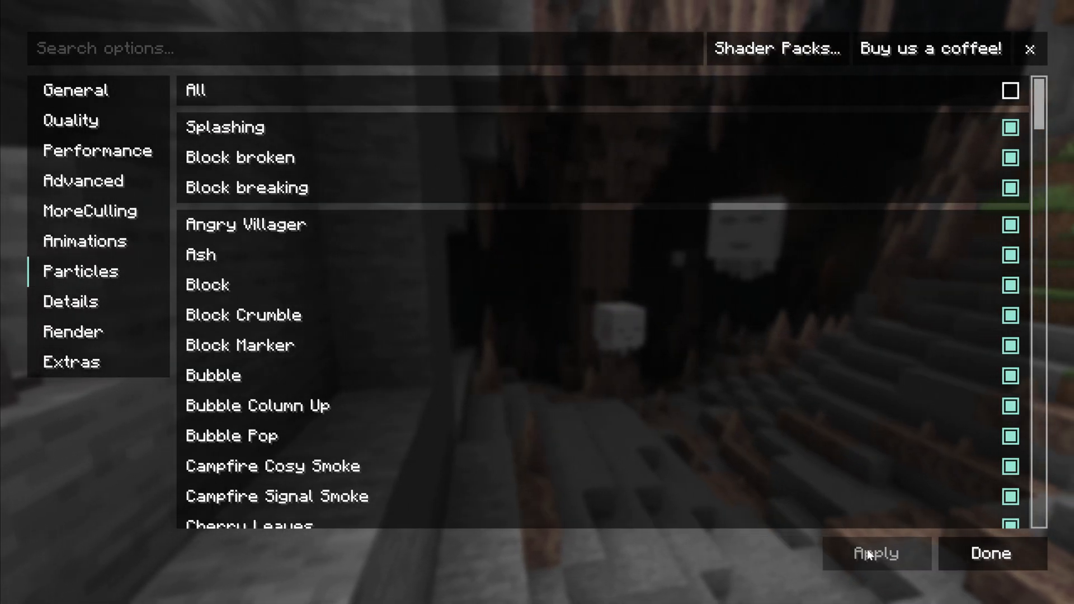
{"action": "left_click", "coordinate": [70, 121]}
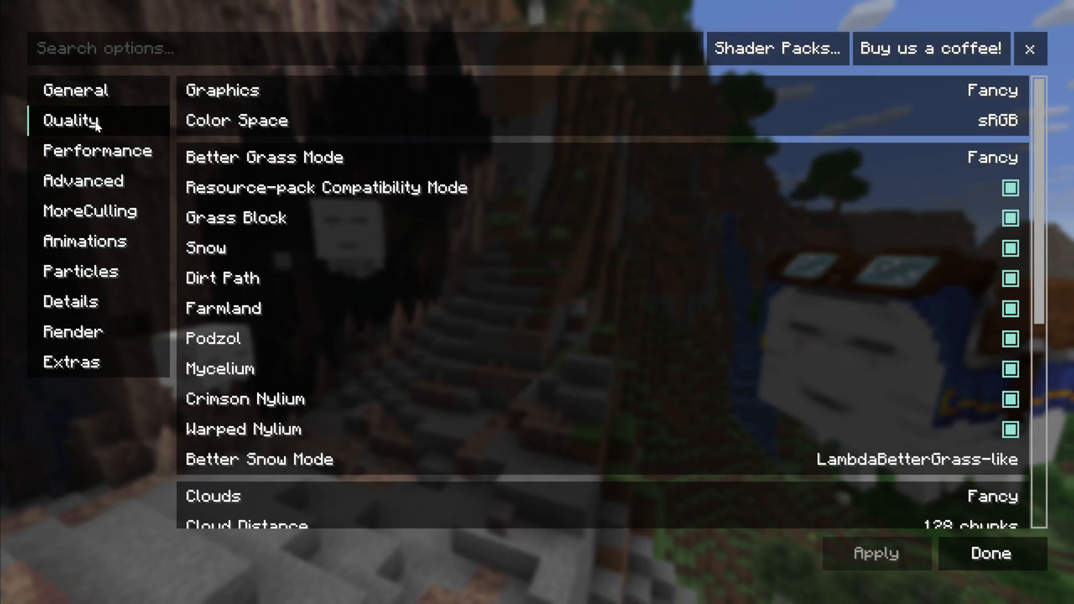
{"action": "scroll", "scroll_direction": "down", "scroll_amount": 3}
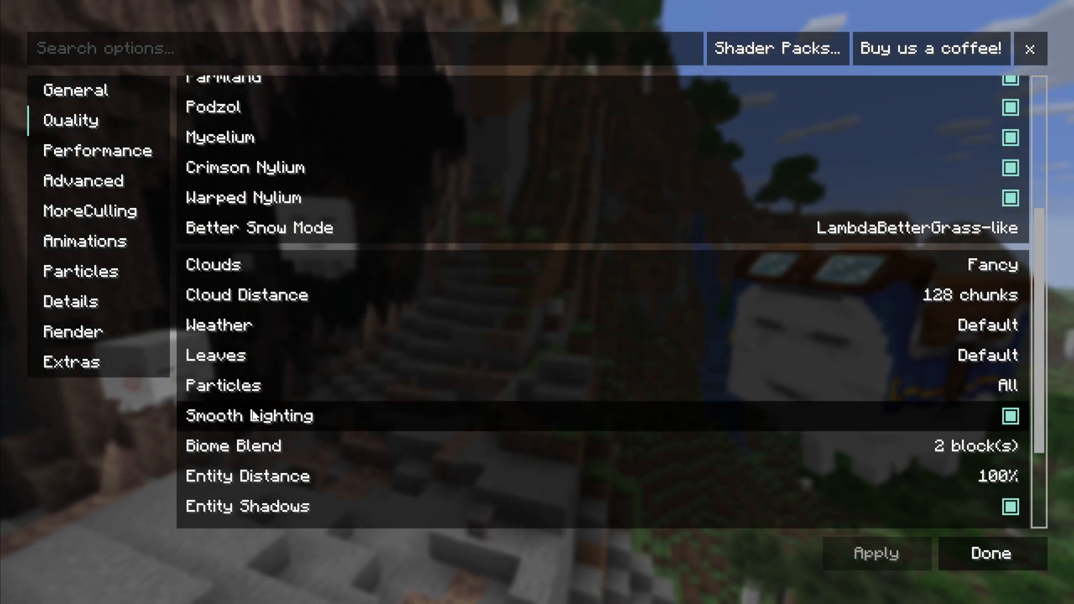
{"action": "left_click", "coordinate": [1010, 417]}
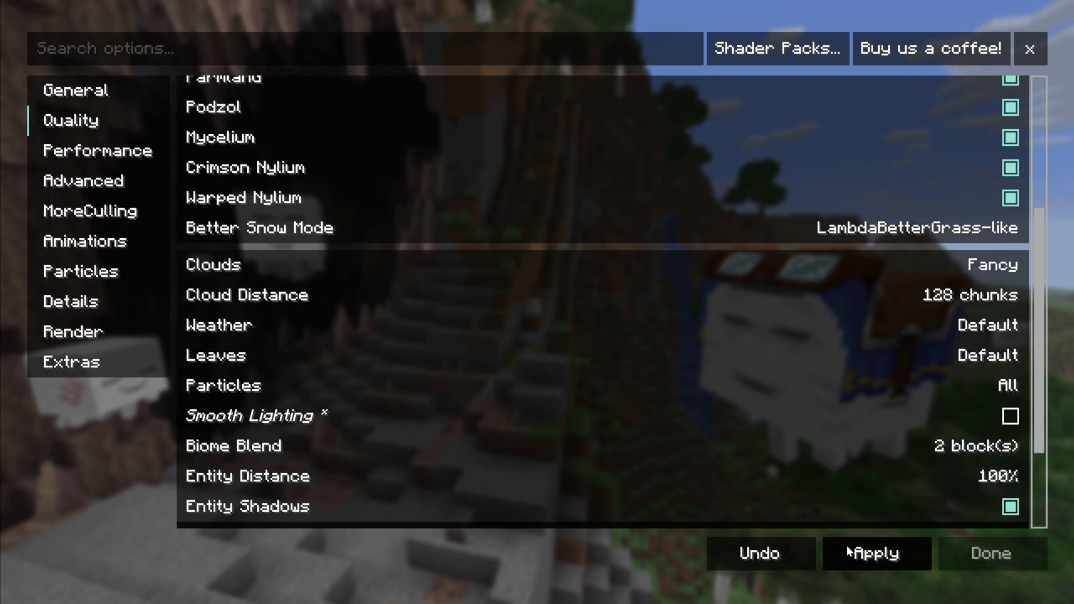
{"action": "left_click", "coordinate": [1012, 415]}
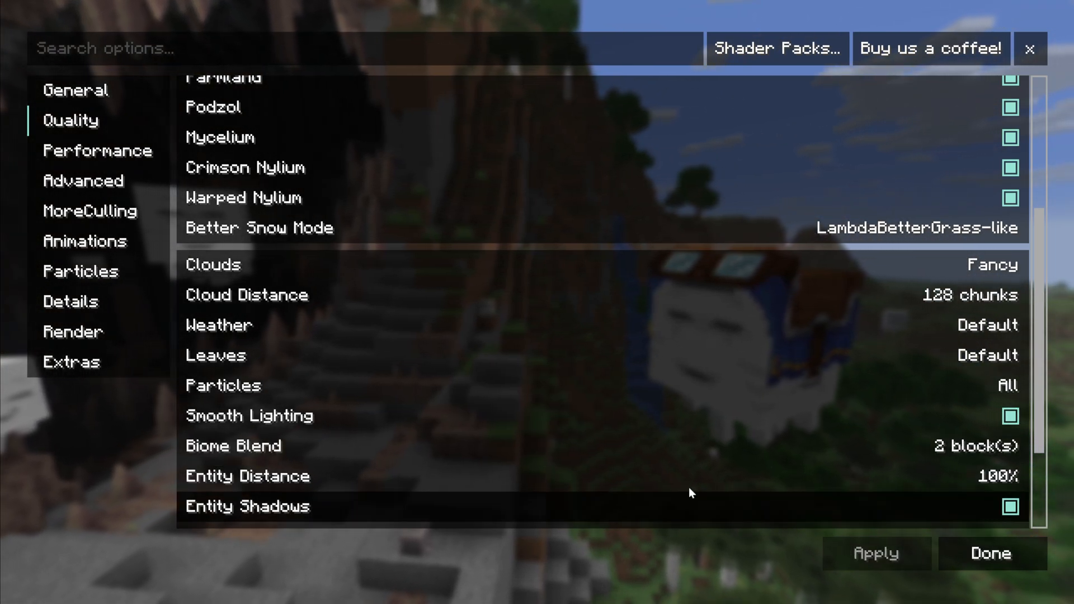
{"action": "mouse_move", "coordinate": [558, 417]}
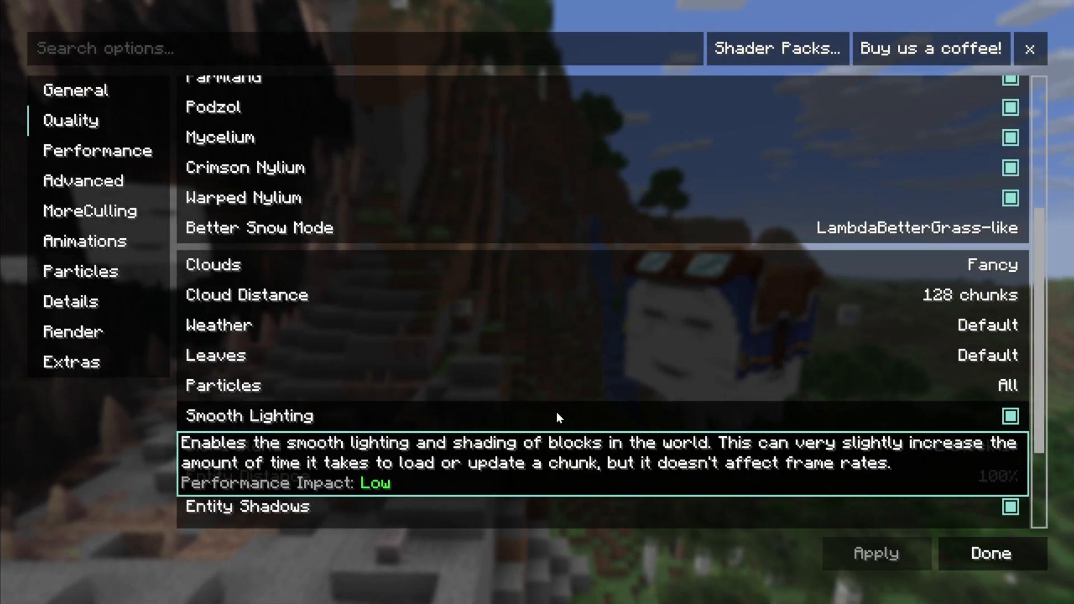
{"action": "left_click", "coordinate": [76, 90]}
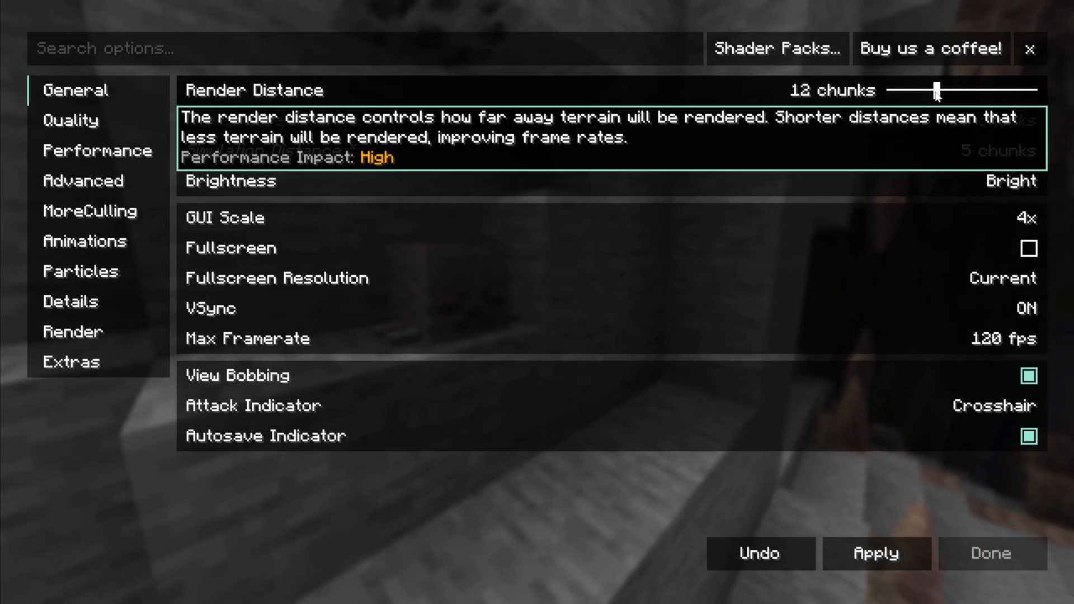
Apply a Render Distance of 10 chunks and close the video settings.
{"action": "left_click_drag", "start_coordinate": [937, 91], "coordinate": [928, 91]}
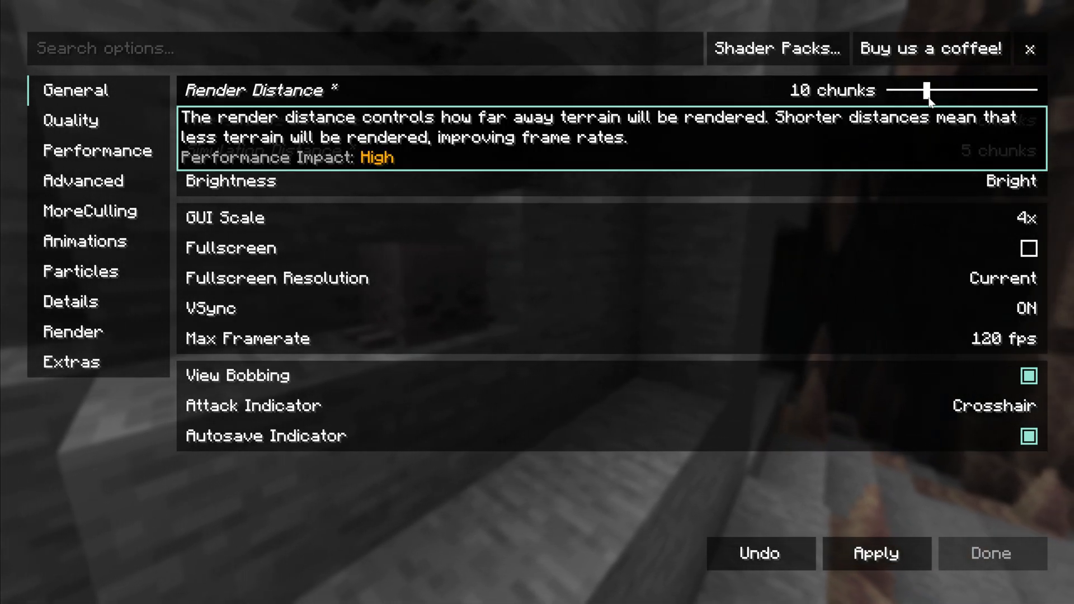
{"action": "mouse_move", "coordinate": [734, 422]}
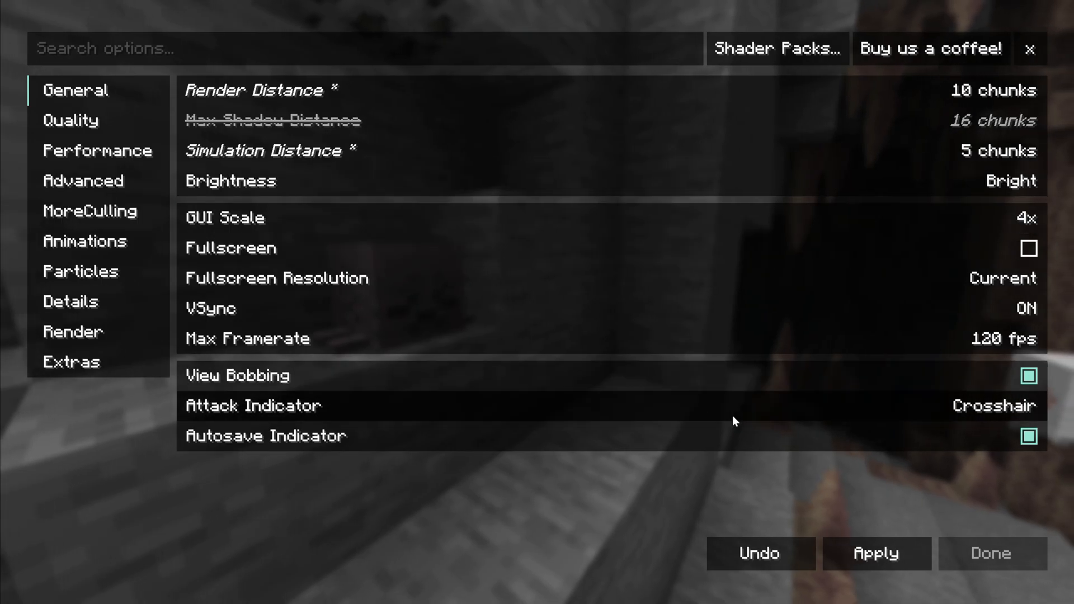
{"action": "left_click", "coordinate": [877, 554]}
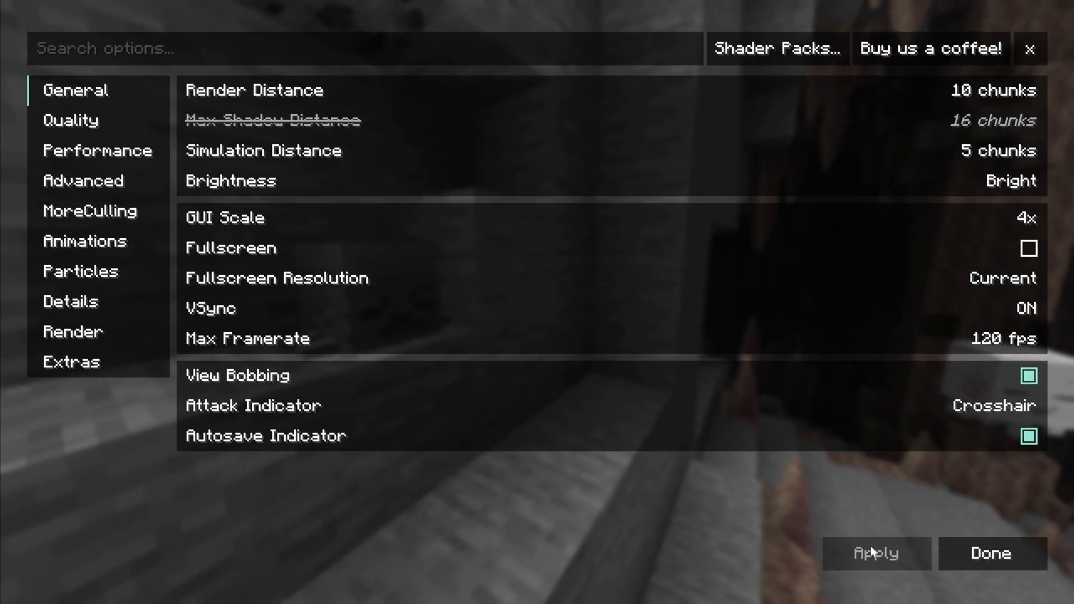
{"action": "left_click", "coordinate": [992, 553]}
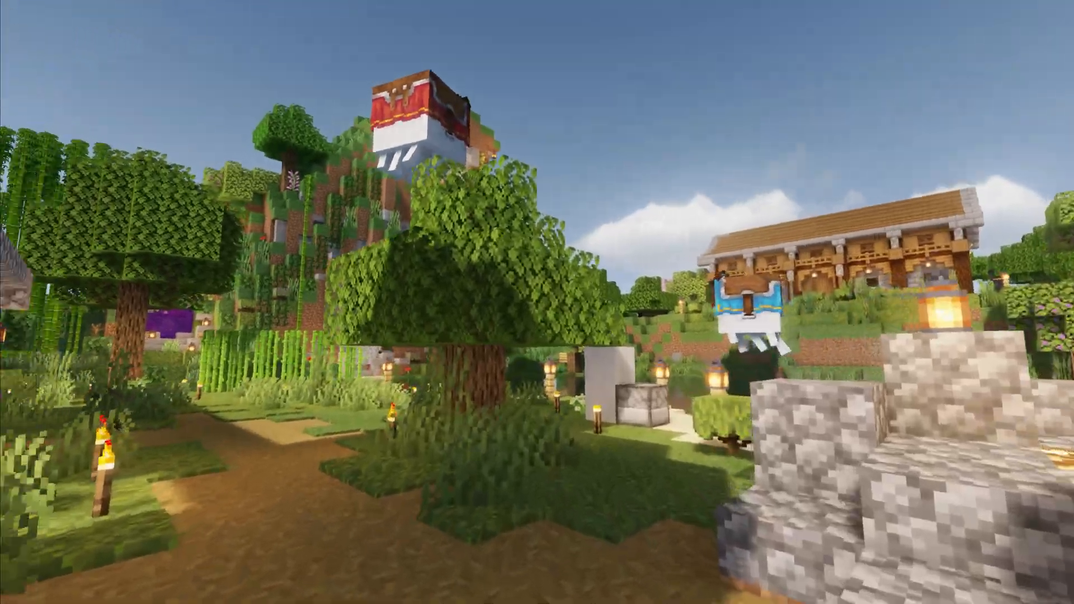
{"action": "mouse_move", "coordinate": [537, 302]}
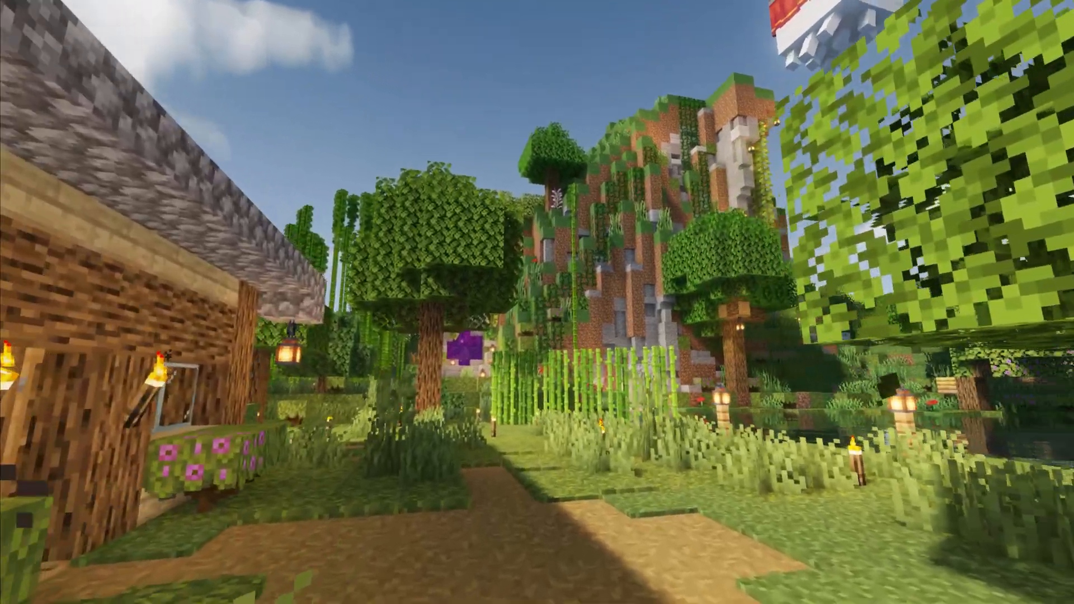